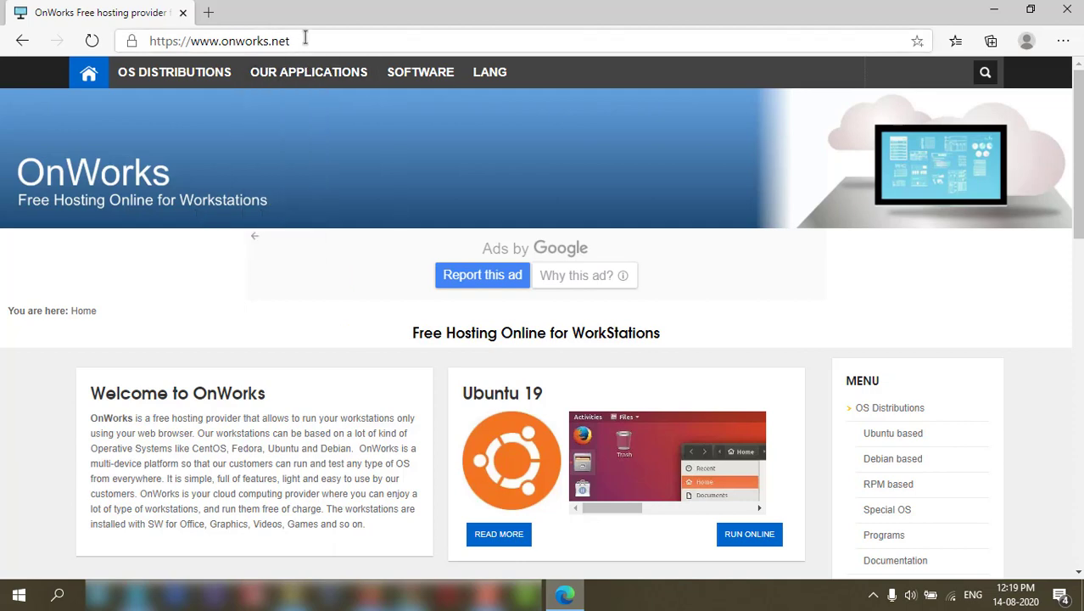
Browse the OnWorks page and choose Run Online on the Ubuntu 19 card.
left_click(229, 40)
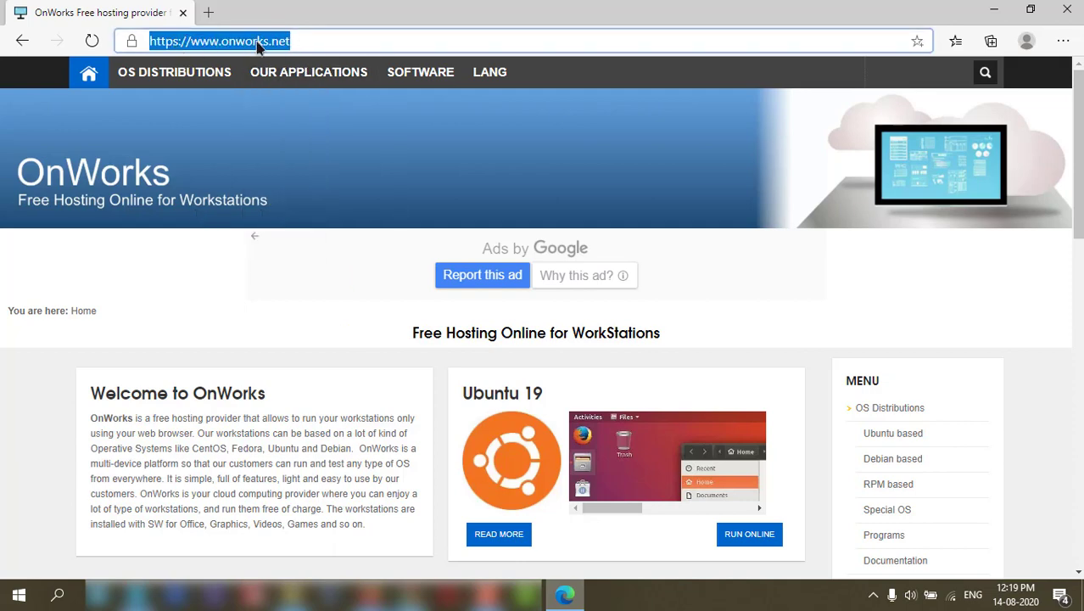
mouse_move(1046, 317)
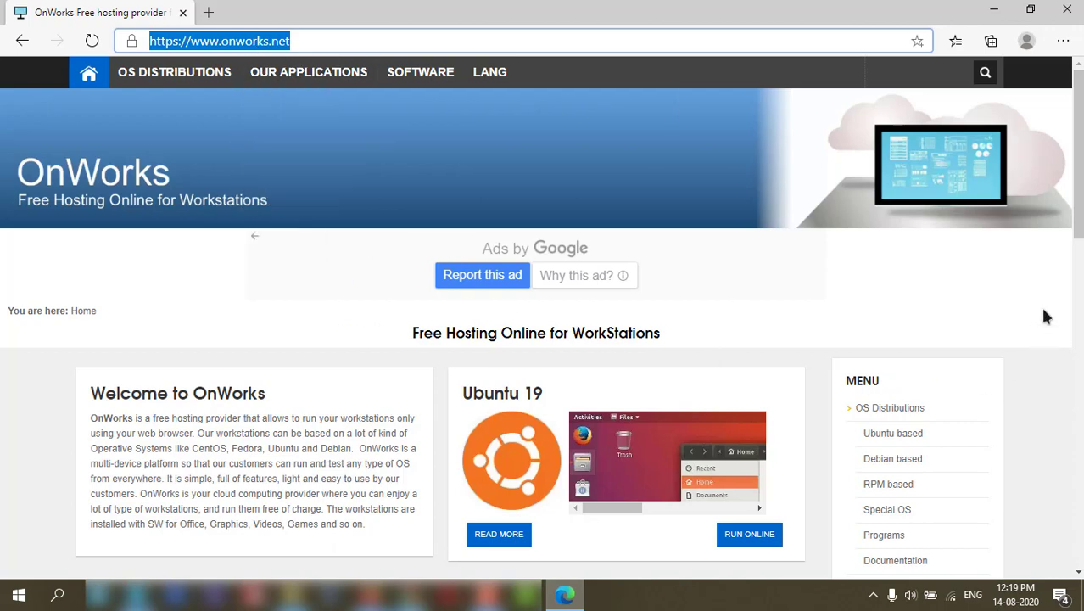
scroll("down", 3)
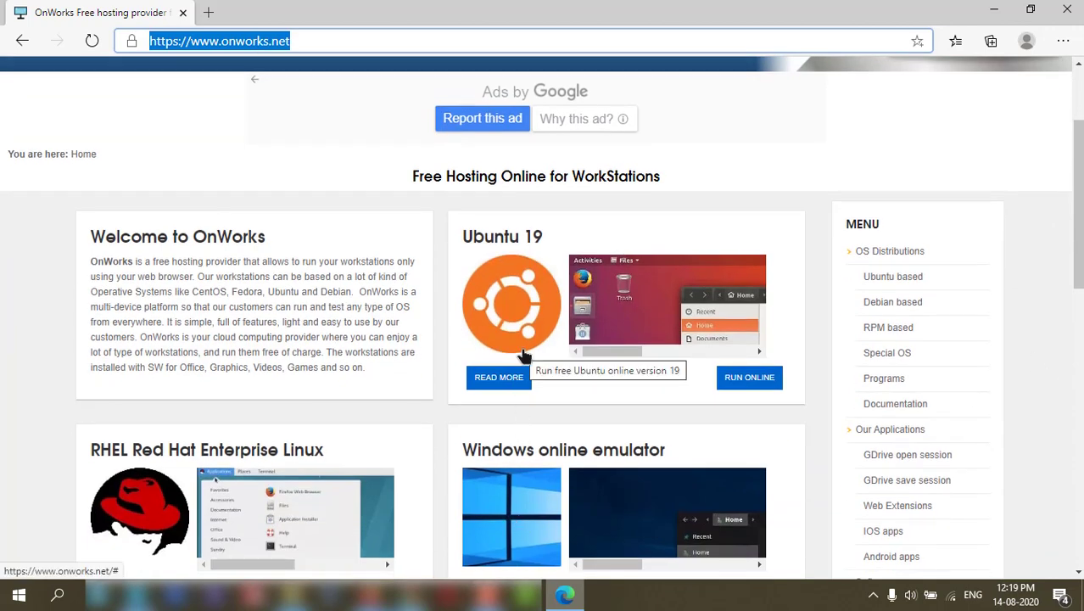
scroll("down", 3)
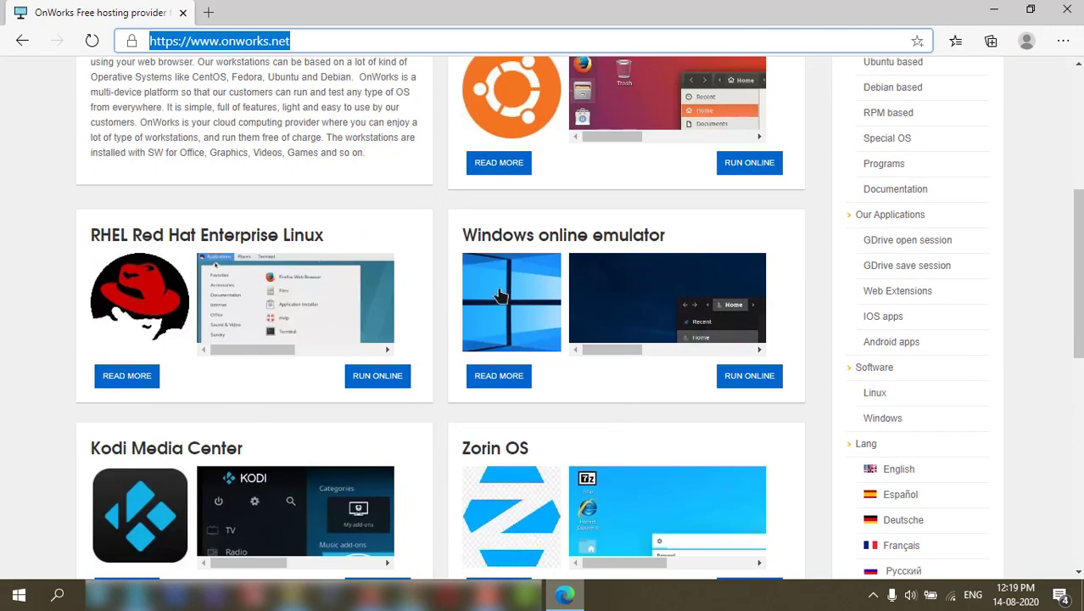
scroll("down", 3)
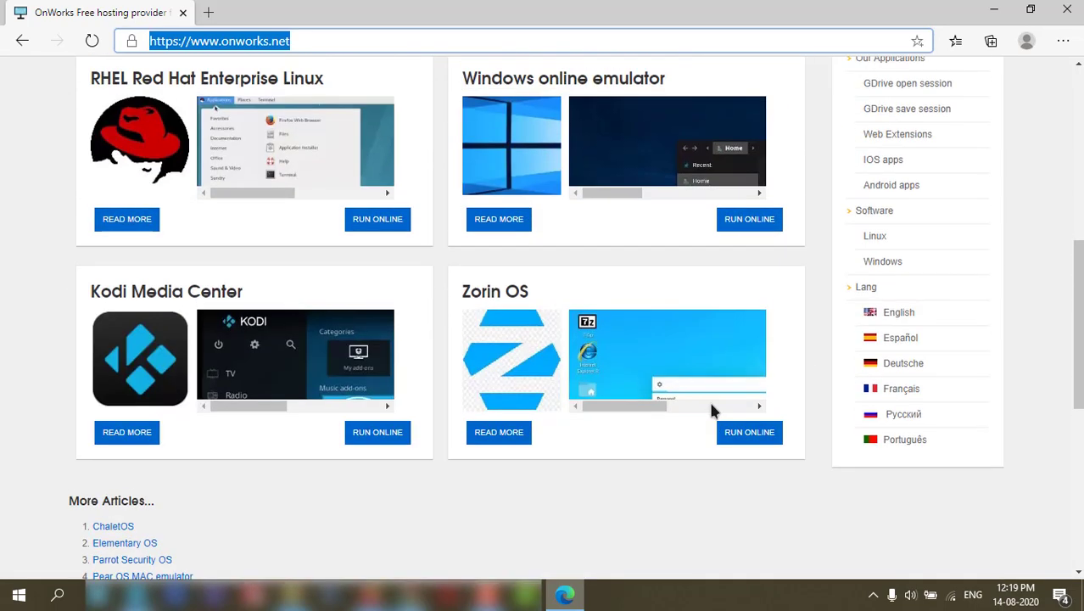
scroll("up", 3)
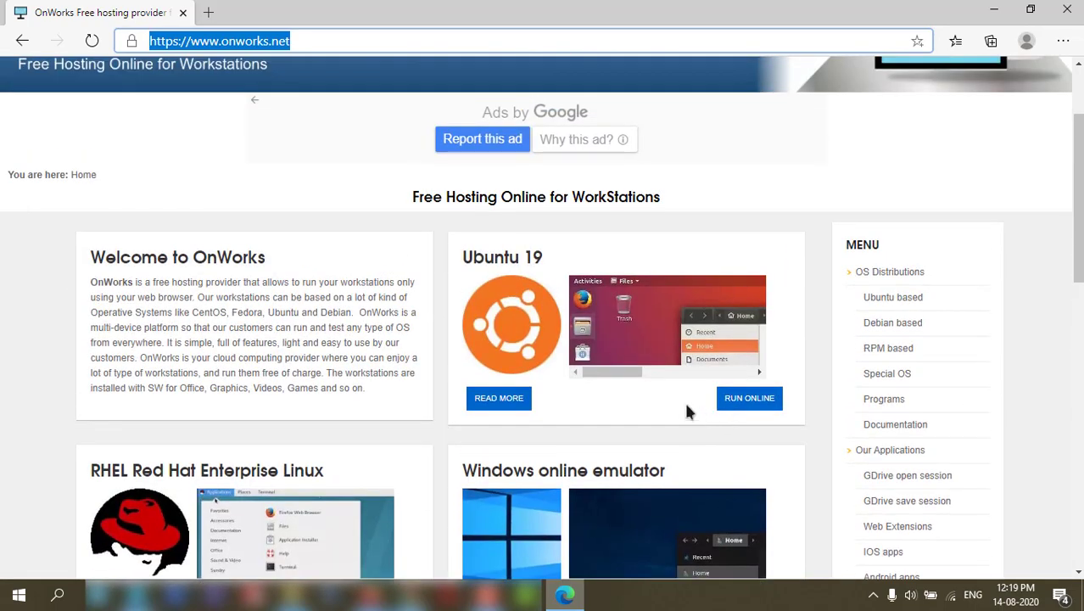
left_click(749, 397)
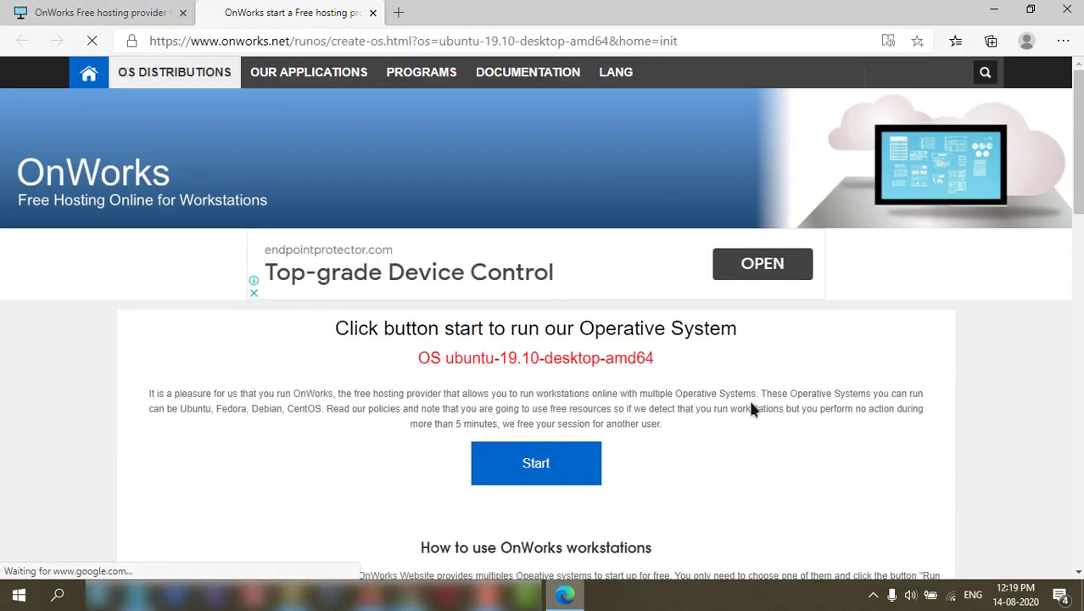
Start the Ubuntu 19.10 desktop session so it begins copying the OS image.
left_click(536, 463)
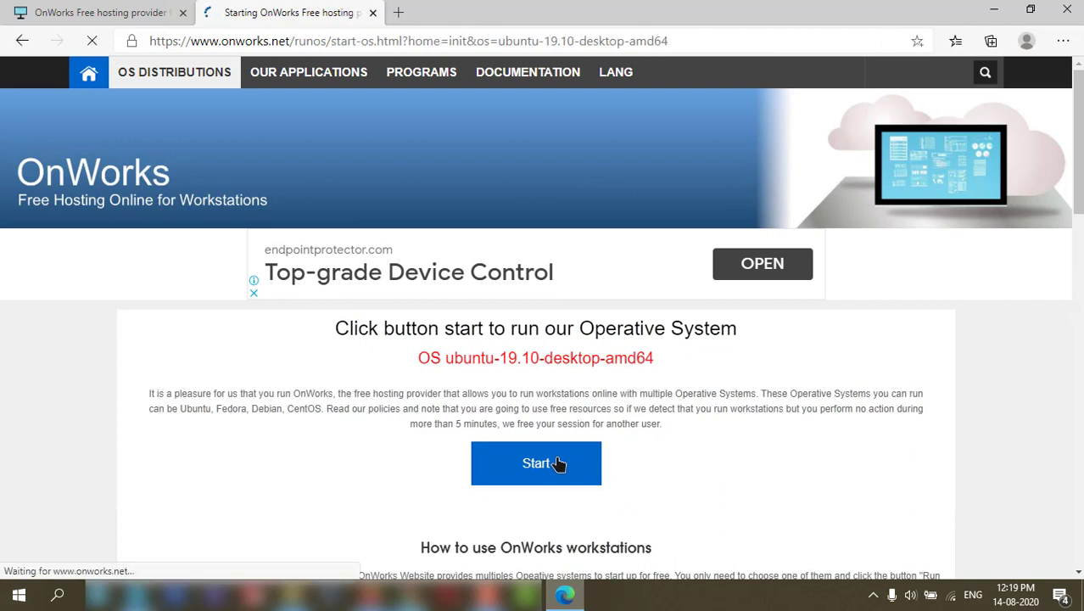
left_click(536, 463)
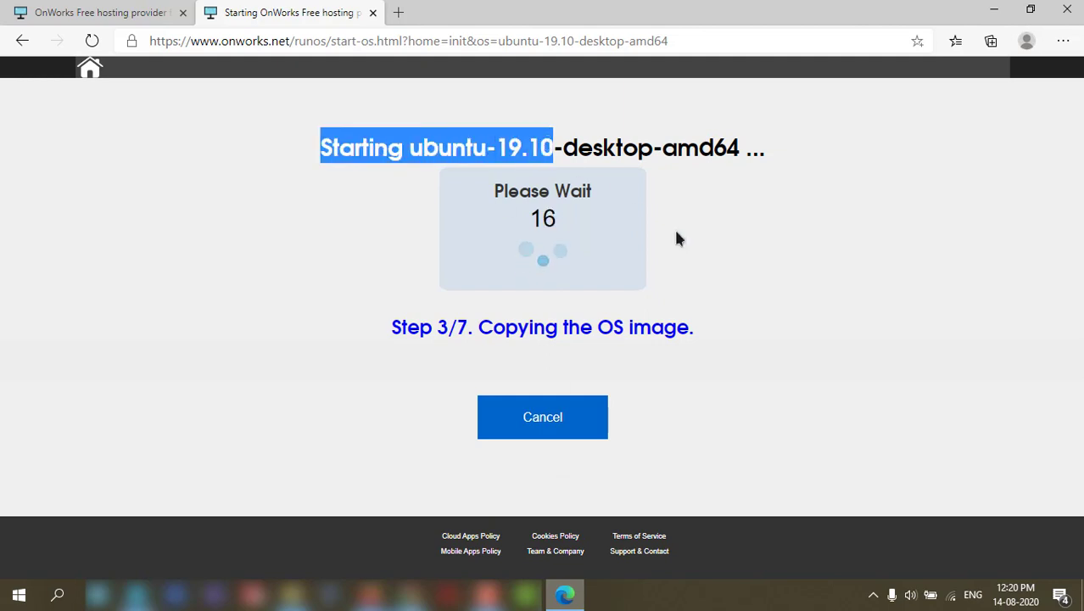
mouse_move(747, 288)
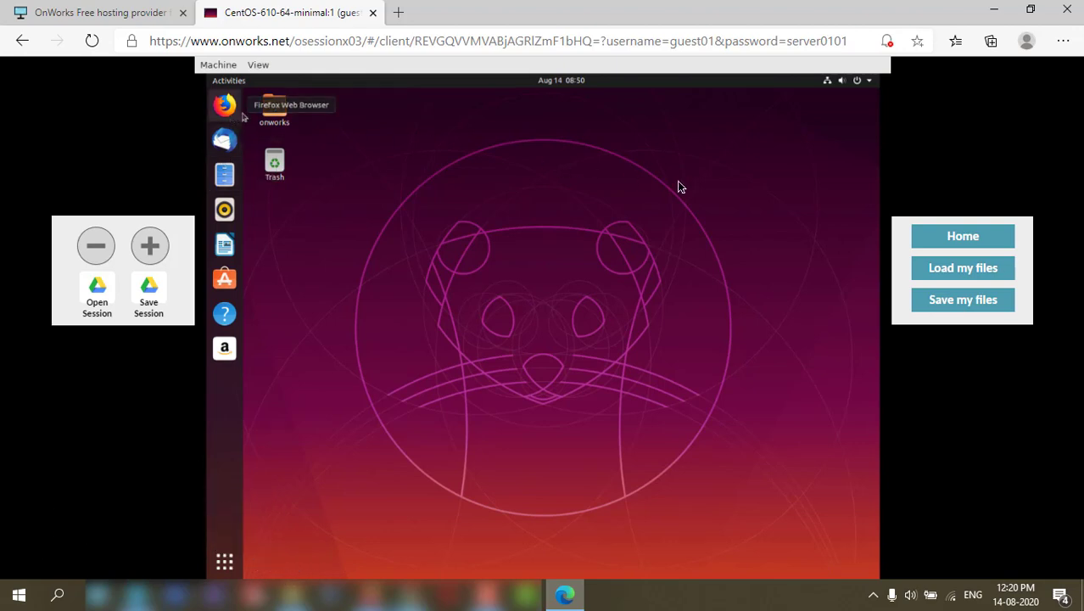
mouse_move(438, 569)
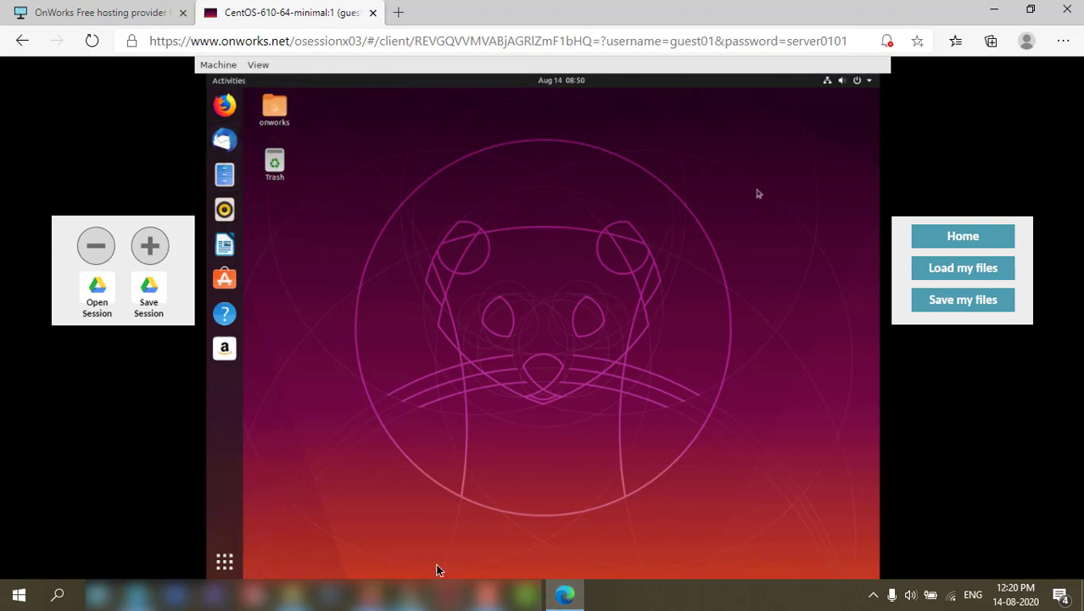
mouse_move(230, 563)
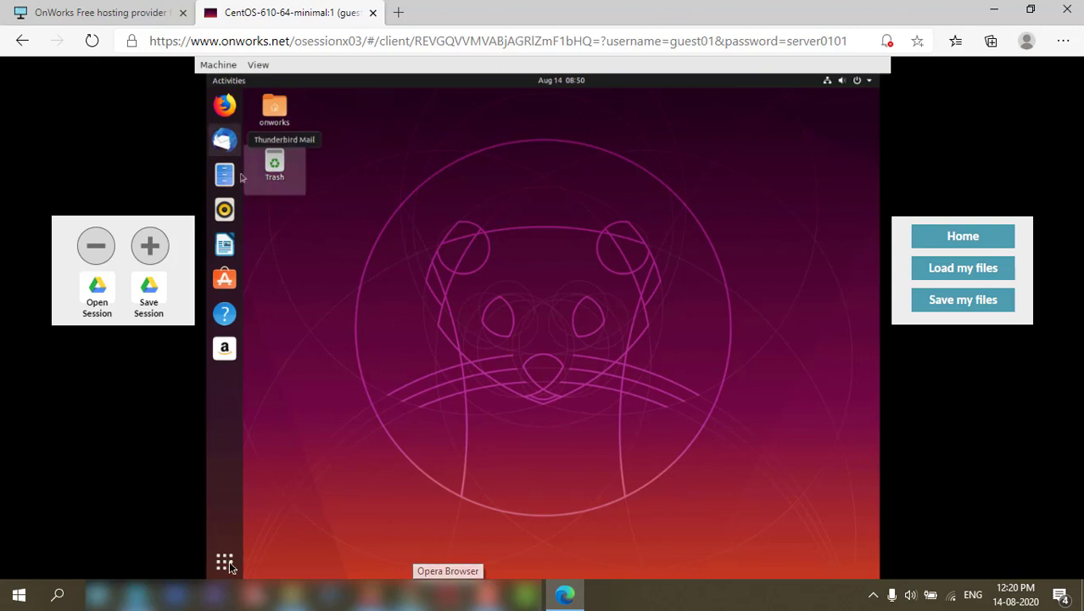
left_click(223, 559)
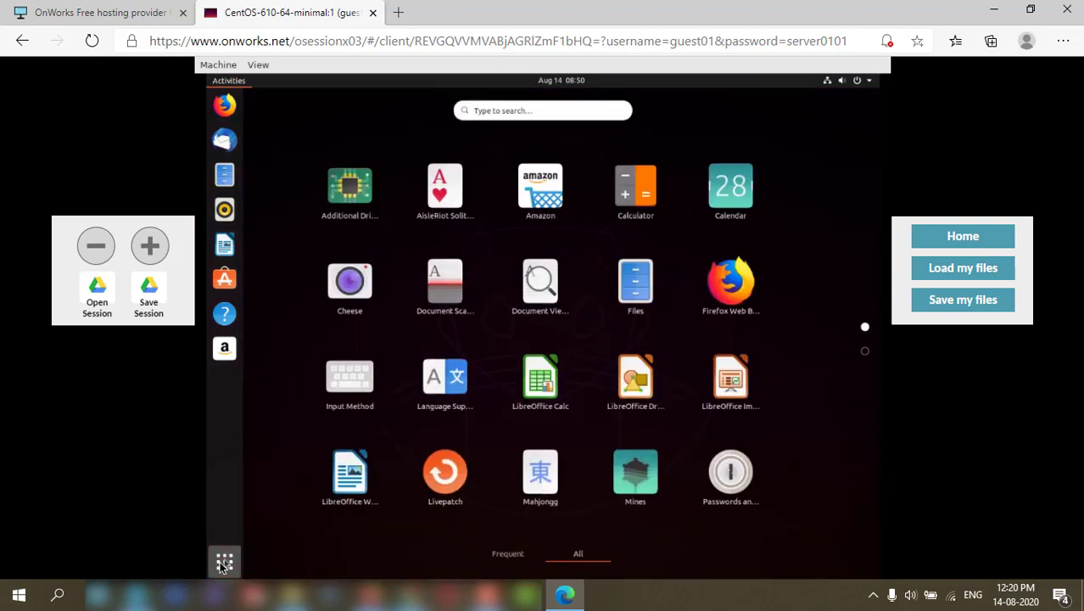
mouse_move(834, 380)
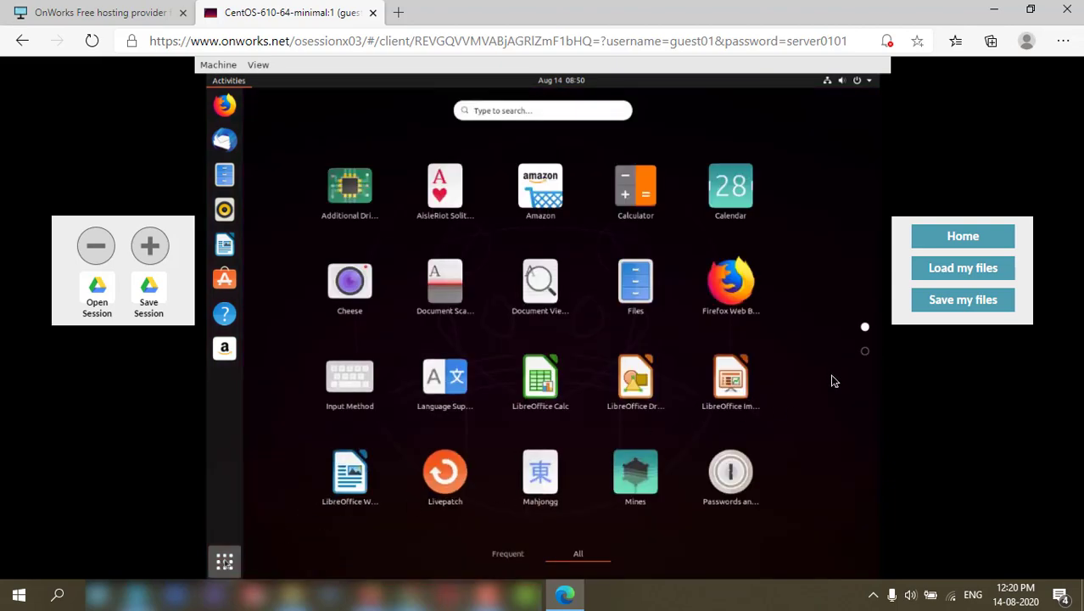
mouse_move(865, 366)
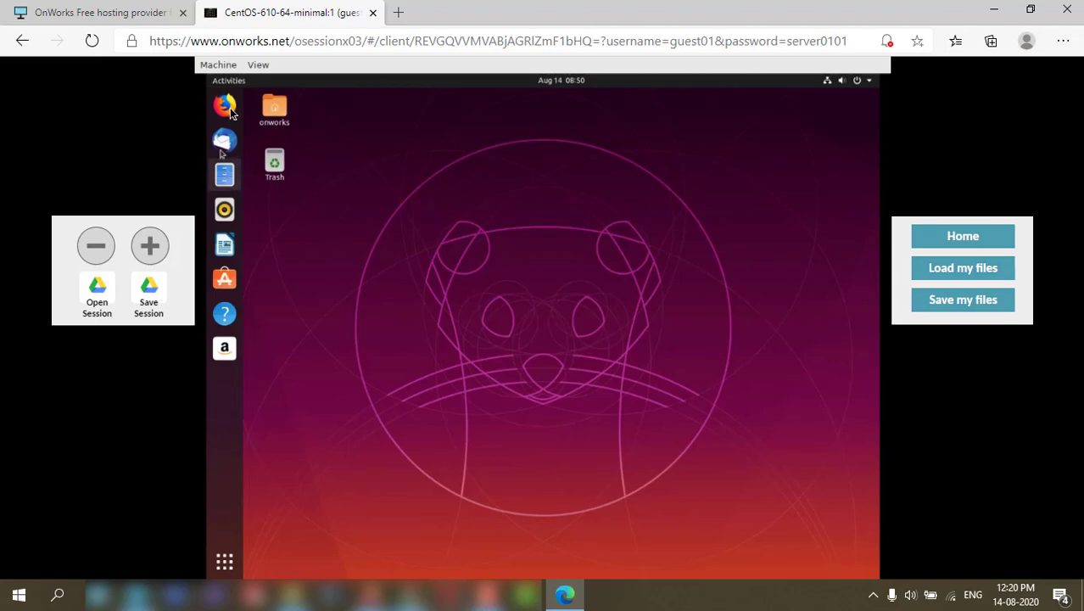
mouse_move(224, 107)
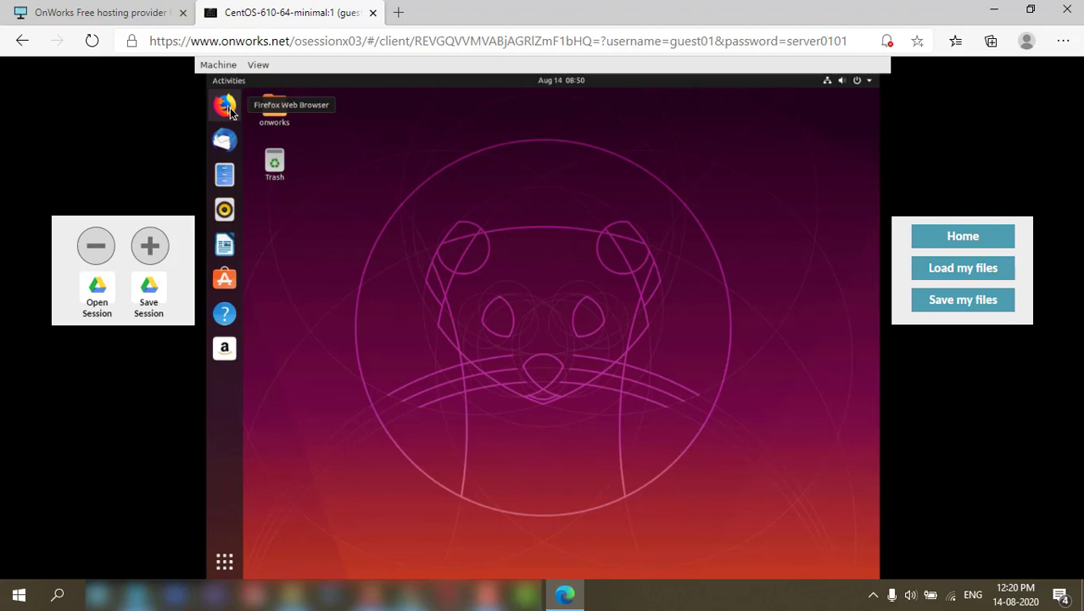
mouse_move(377, 298)
type("g")
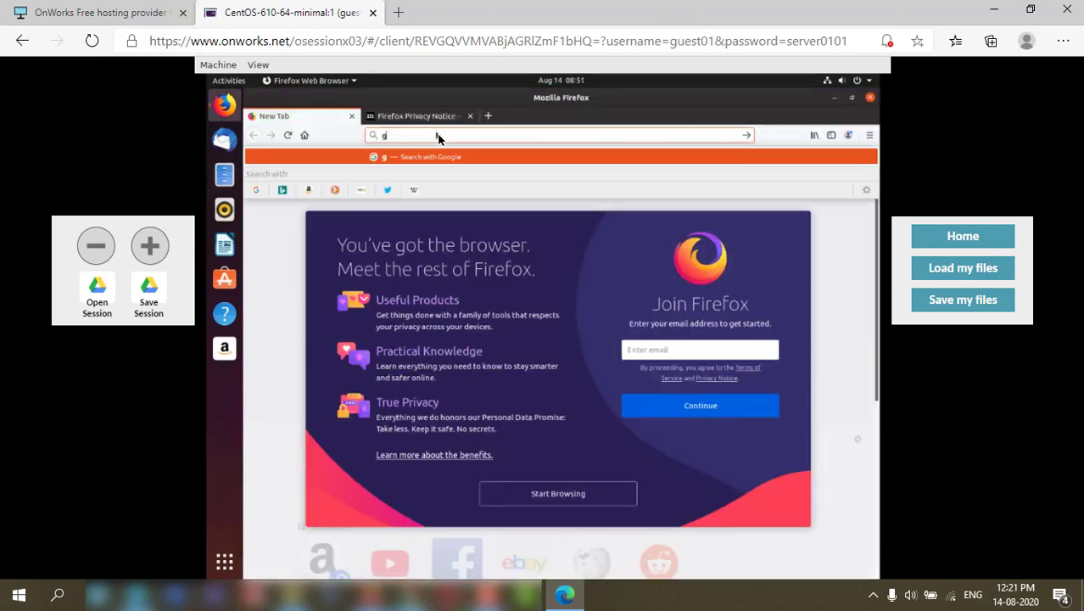
Finish entering google.com in Firefox, view the Home folder in Files, then close it.
type("oogle.com")
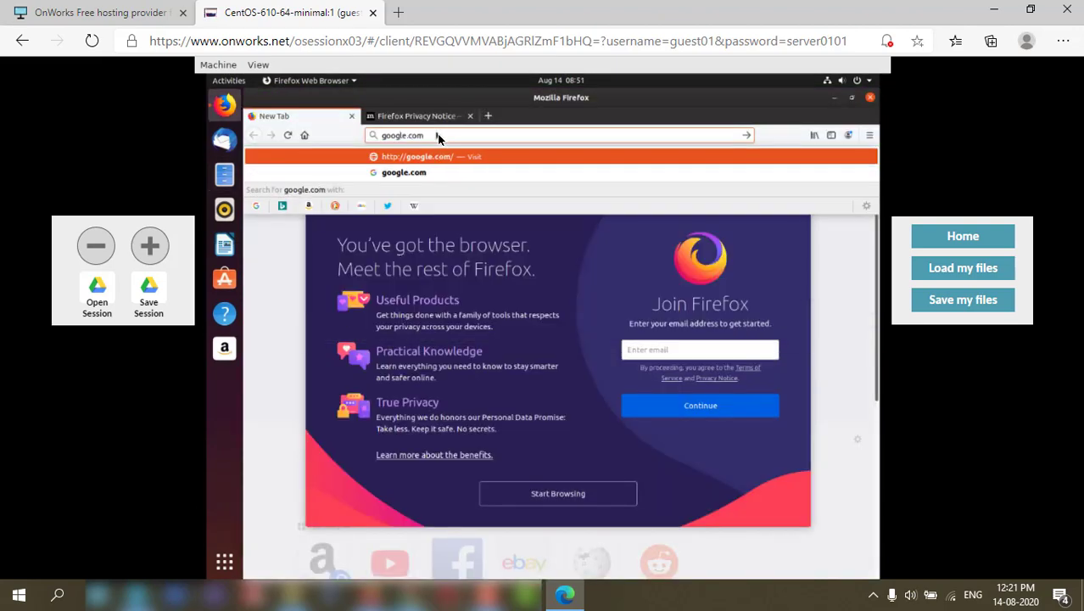
left_click(224, 173)
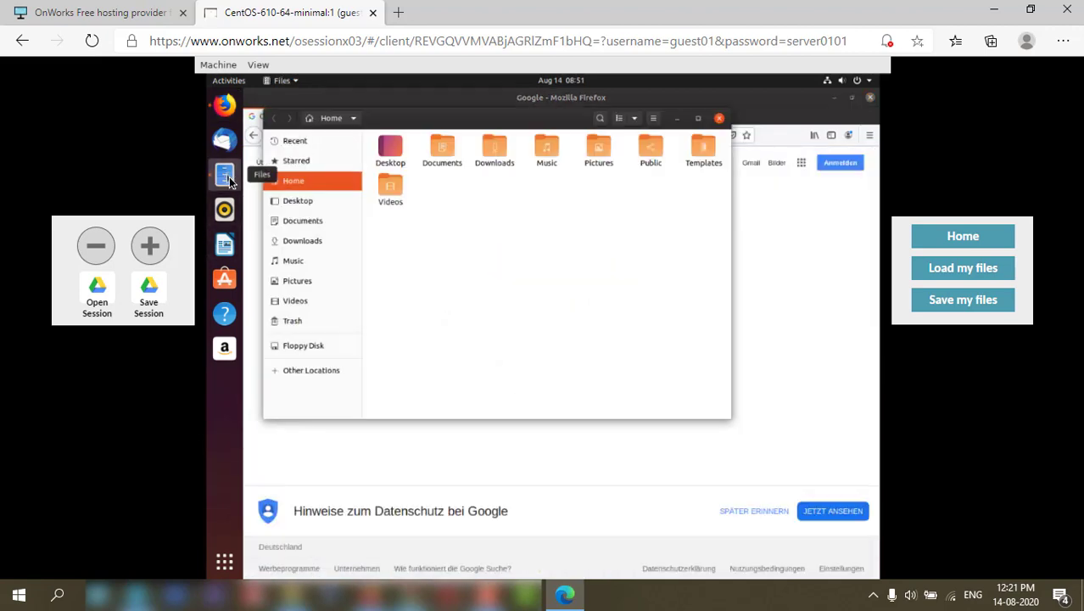
mouse_move(519, 271)
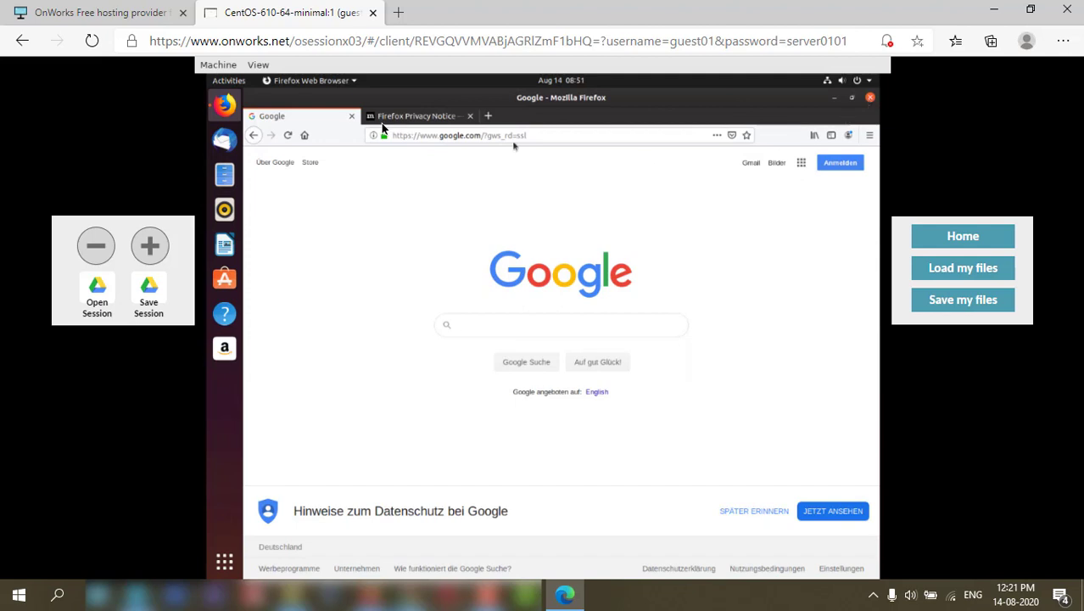
left_click(561, 326)
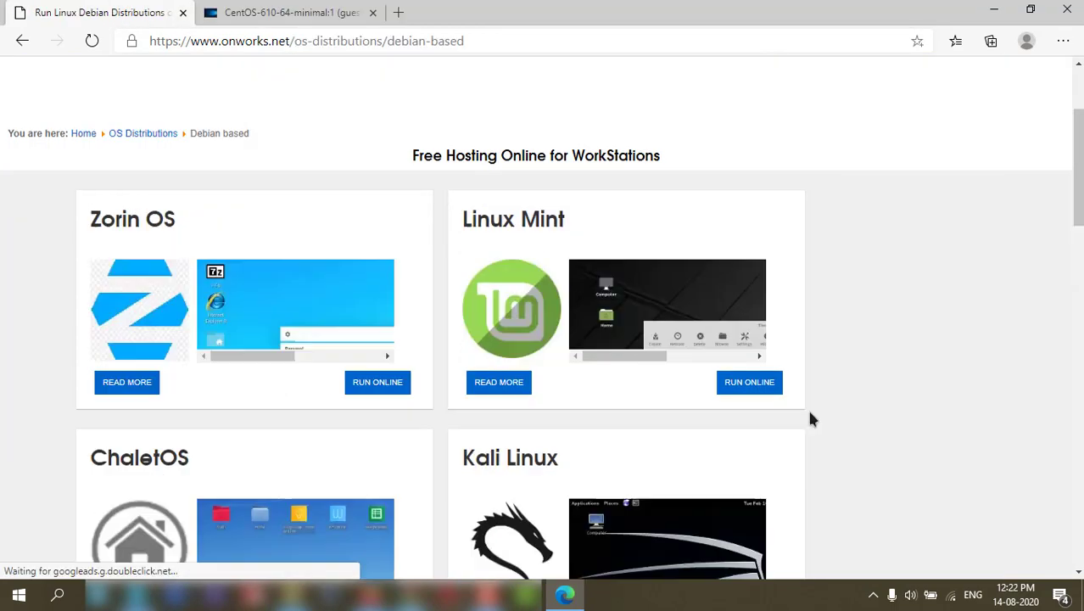
Run Kali Linux online from the Debian-based list and enter its 2019.1a desktop.
scroll("down", 3)
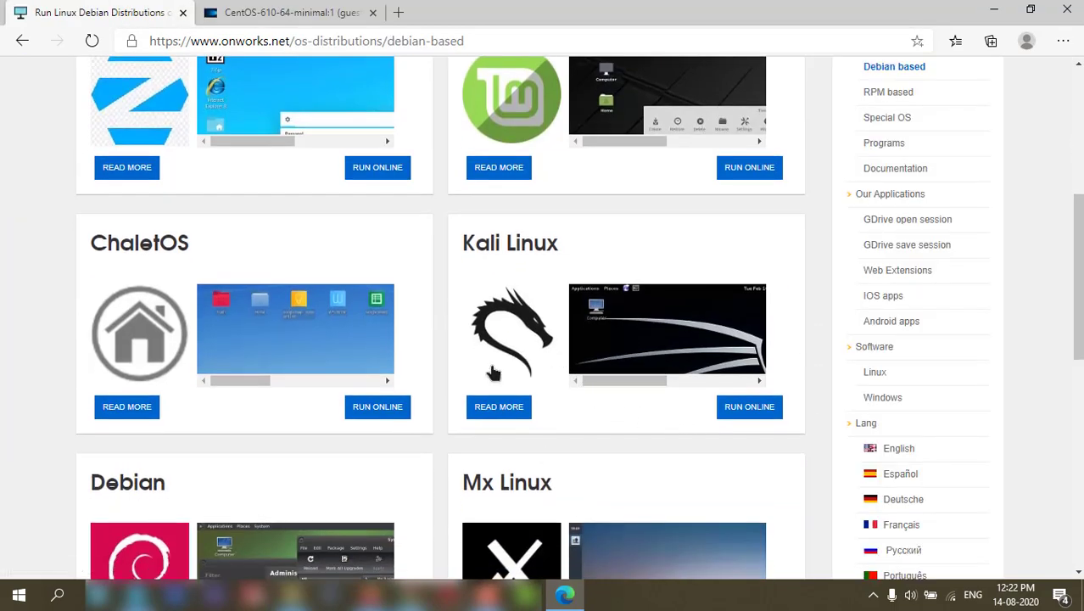
mouse_move(742, 414)
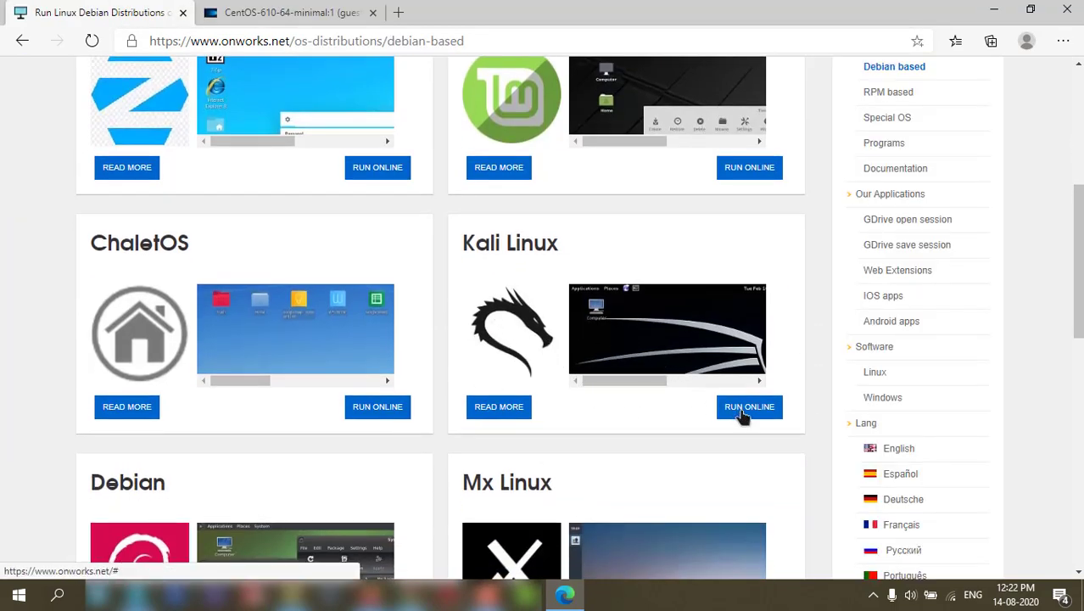
left_click(749, 407)
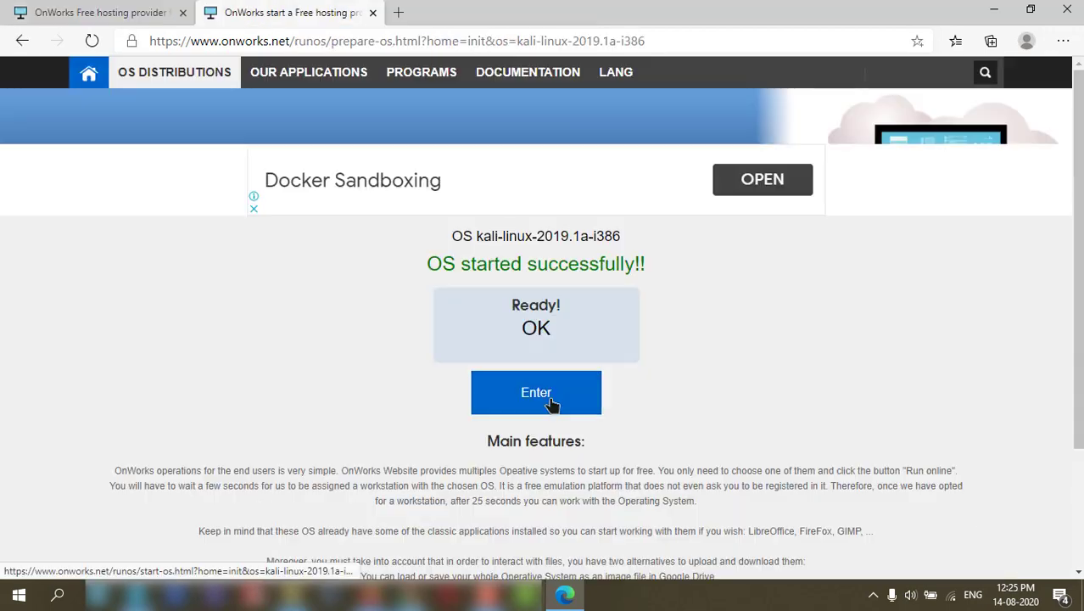
left_click(536, 391)
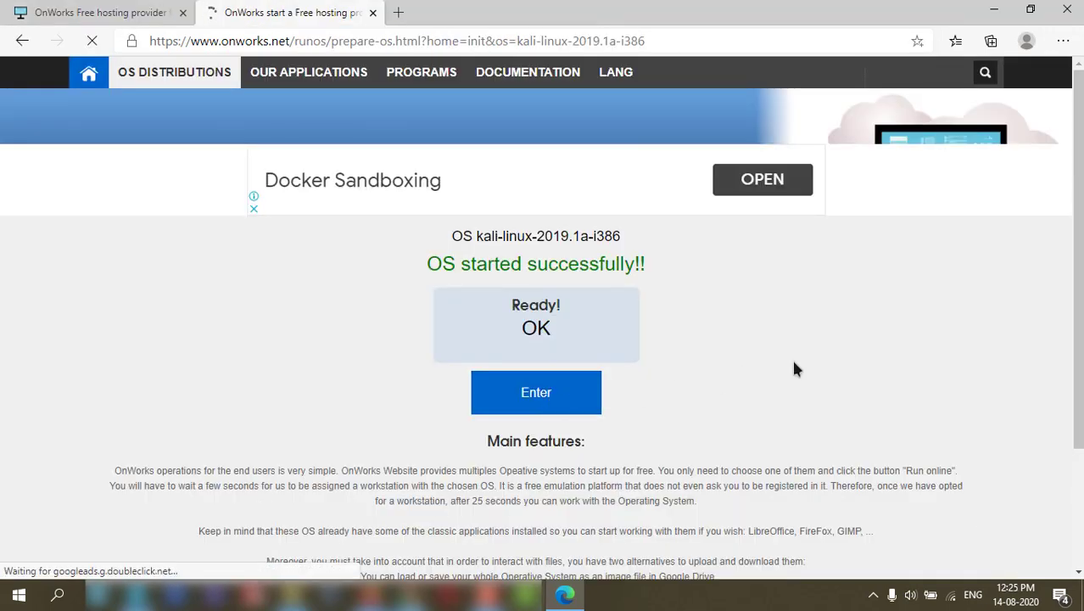
left_click(536, 392)
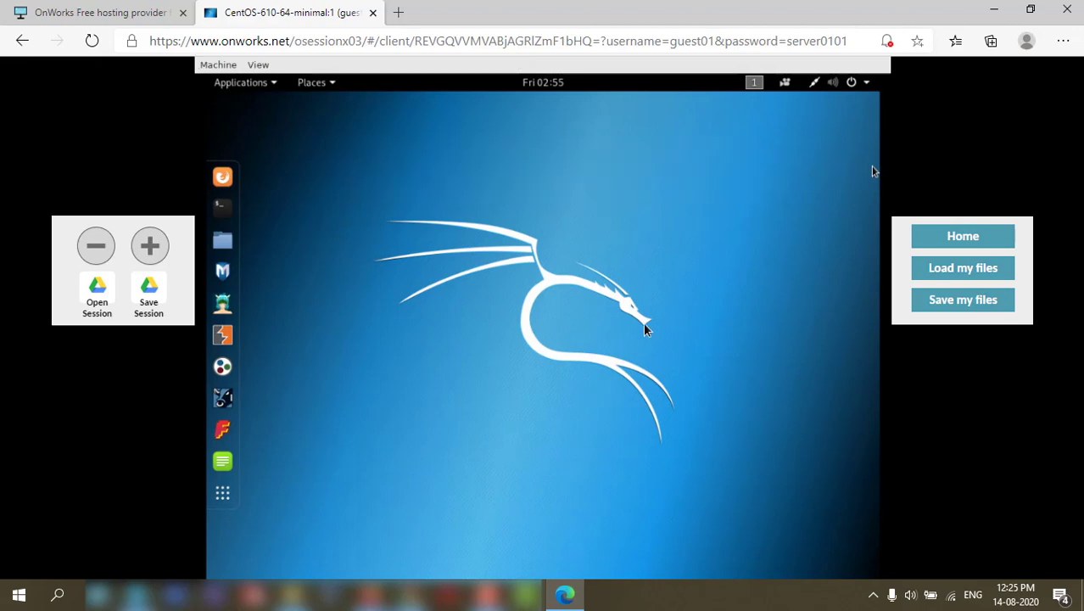
mouse_move(247, 249)
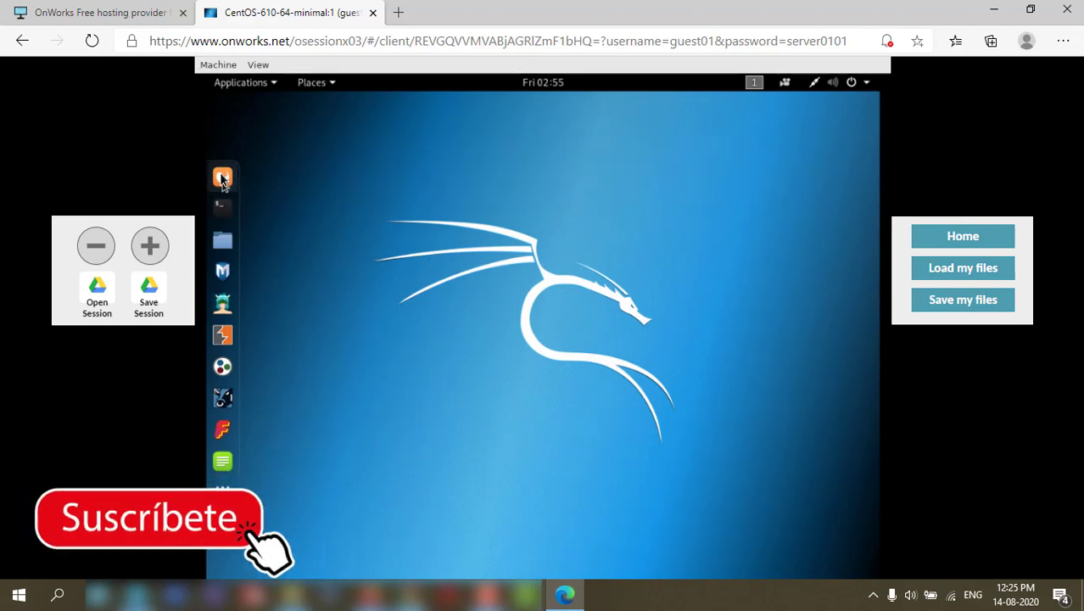
left_click(222, 177)
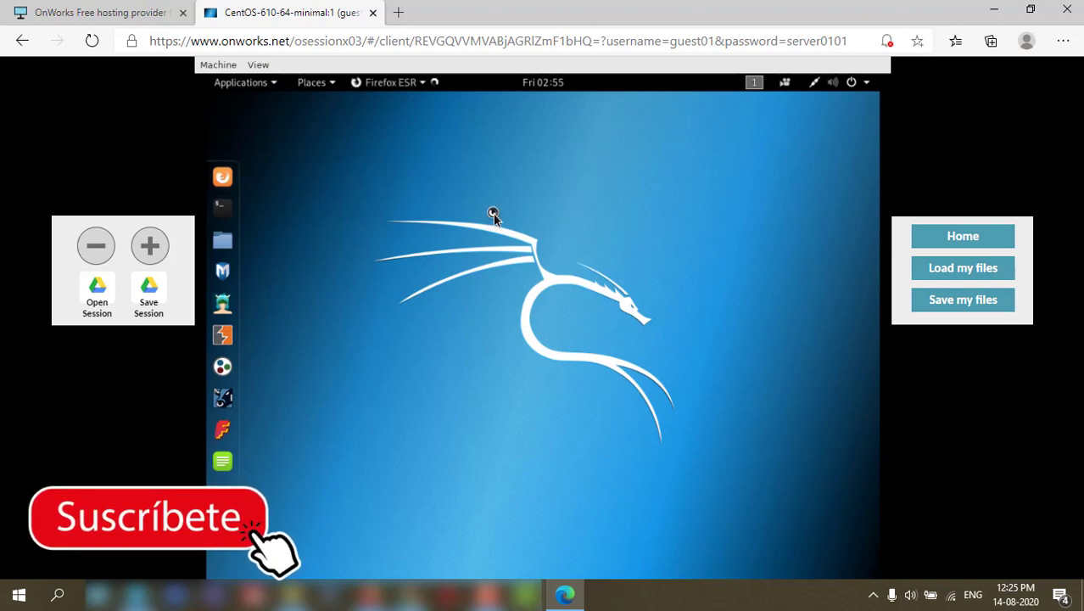
left_click(223, 175)
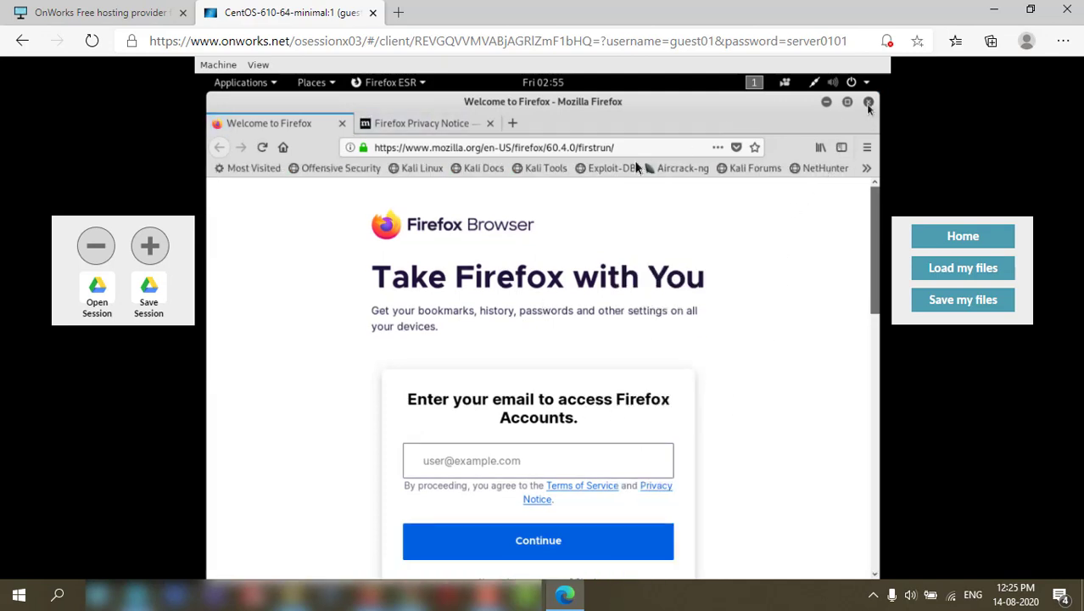
left_click(869, 105)
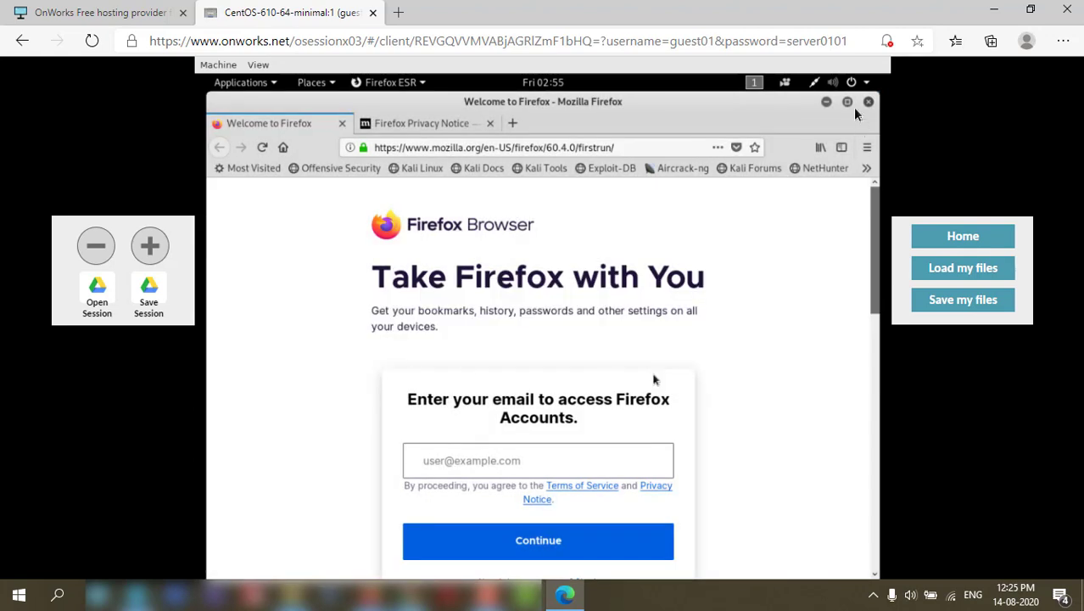
left_click(868, 102)
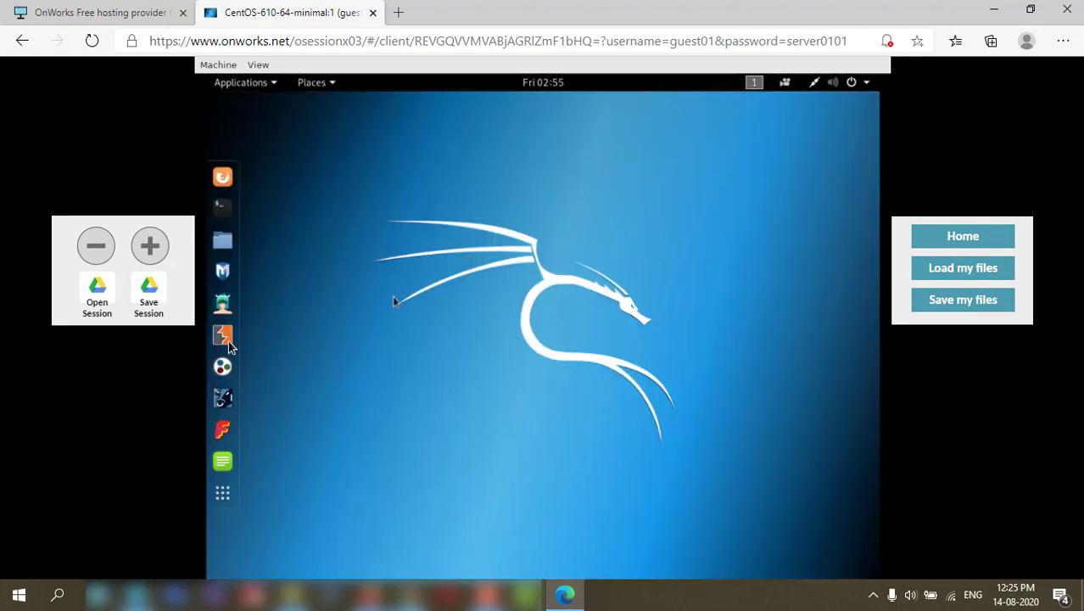
mouse_move(222, 461)
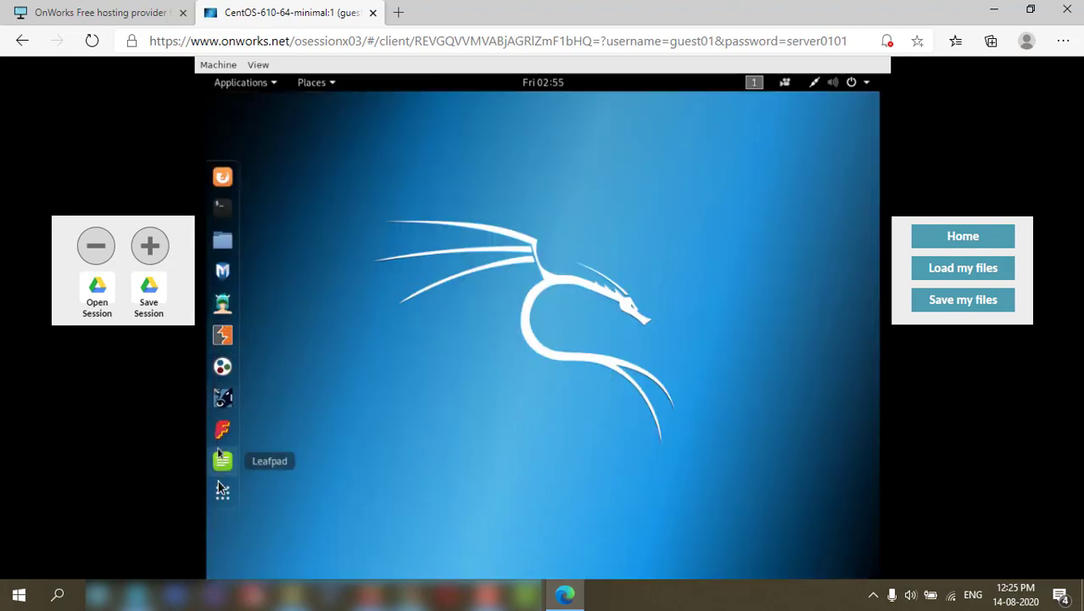
mouse_move(221, 511)
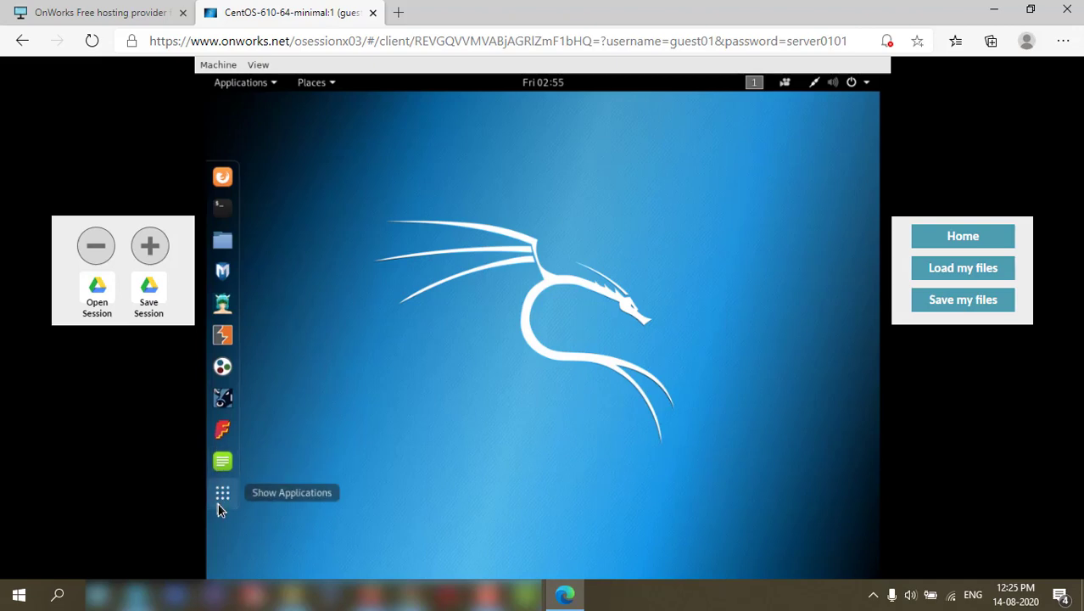
mouse_move(267, 88)
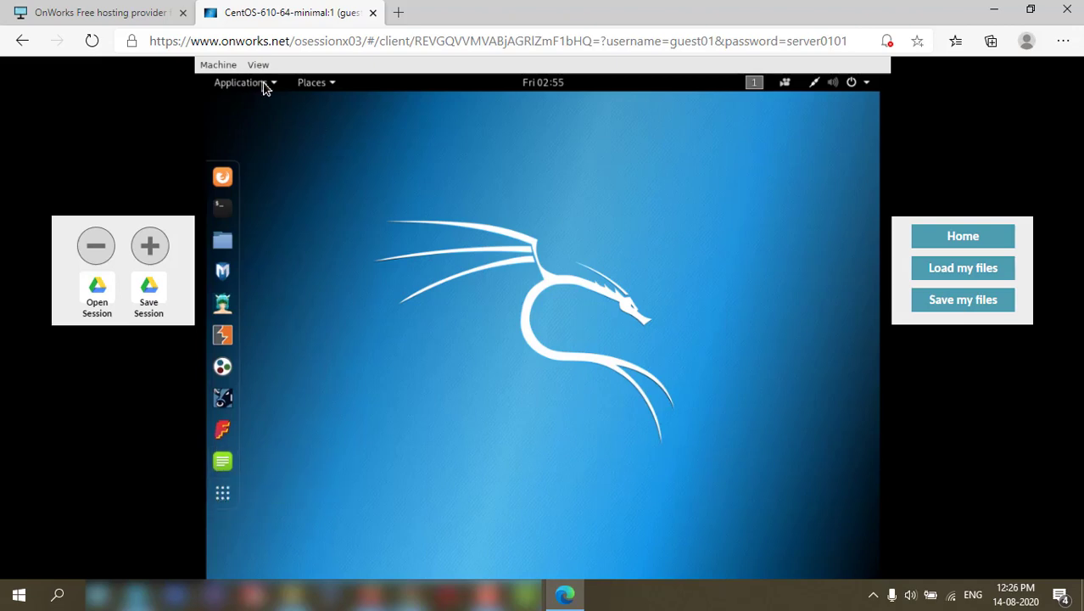
left_click(242, 84)
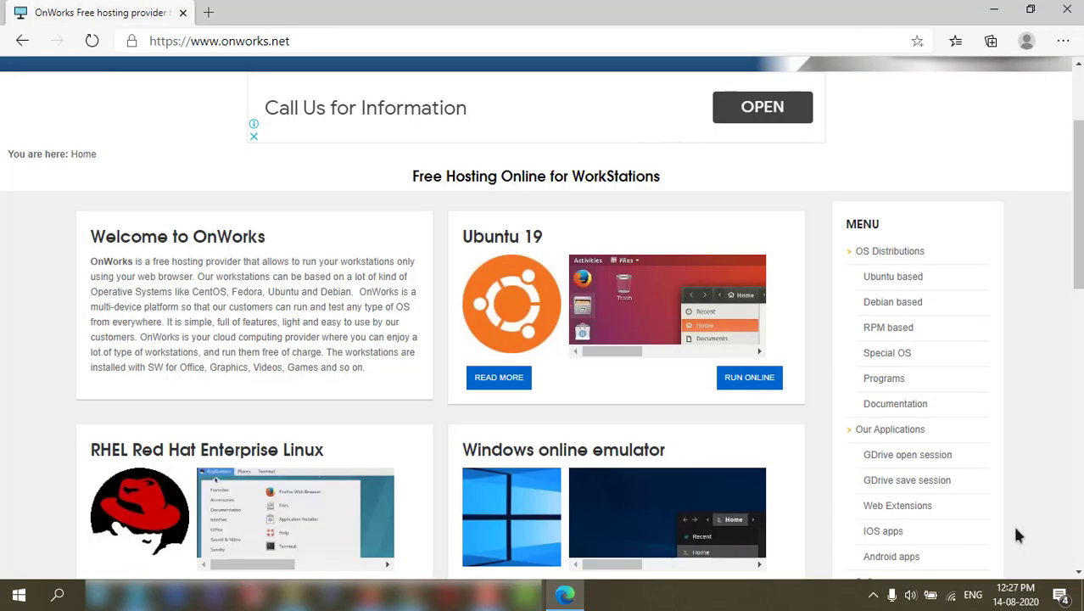
Scroll the OnWorks home page down to the Top OS for Cloud Computing row.
scroll("down", 3)
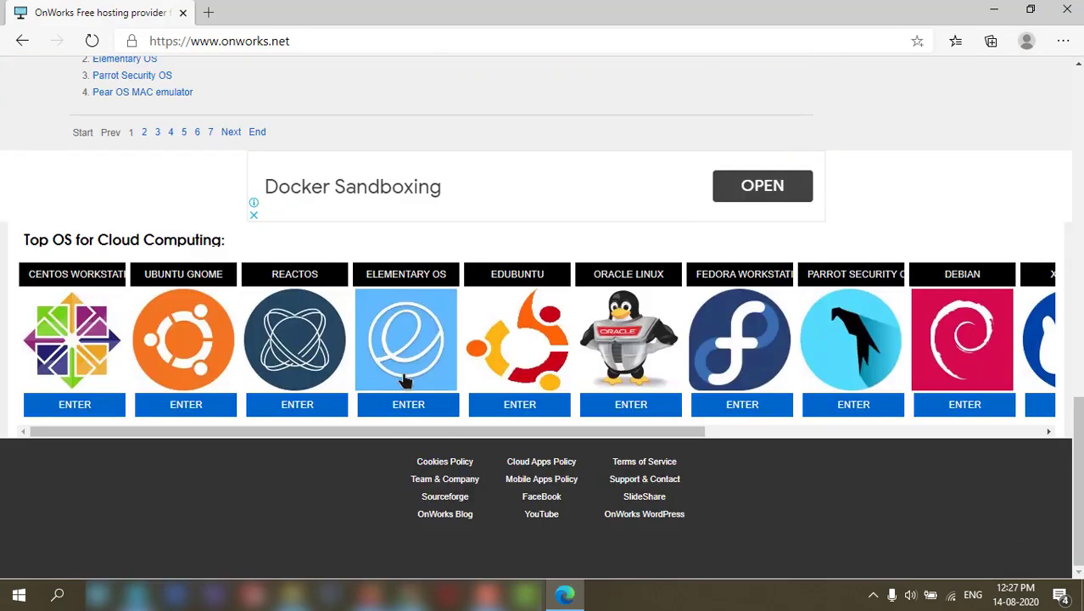
mouse_move(697, 396)
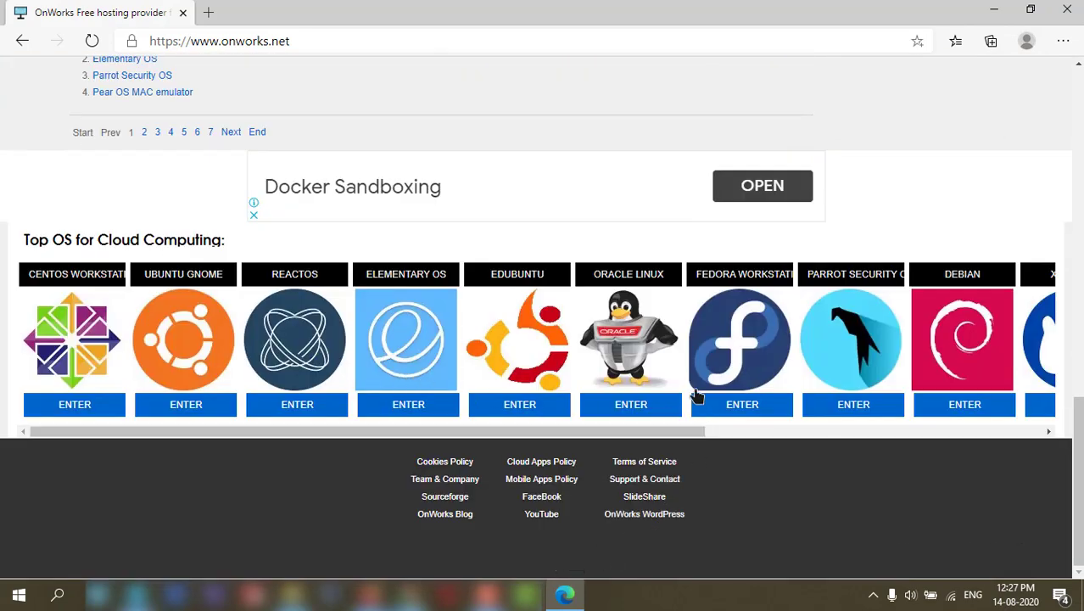